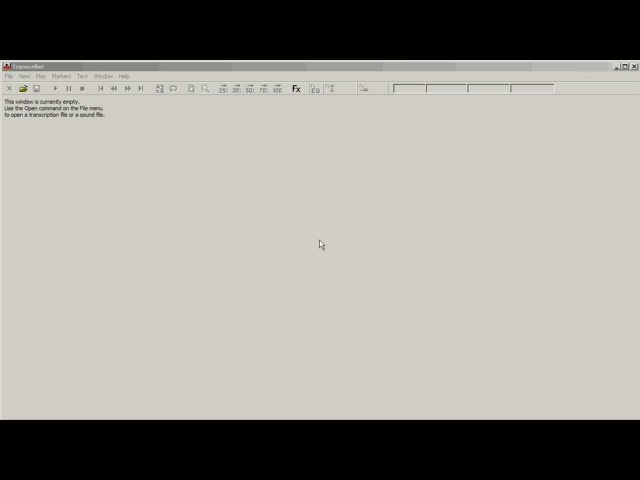
# - Load the MP3 tune so its full waveform fills the workspace
pyautogui.click(12, 76)
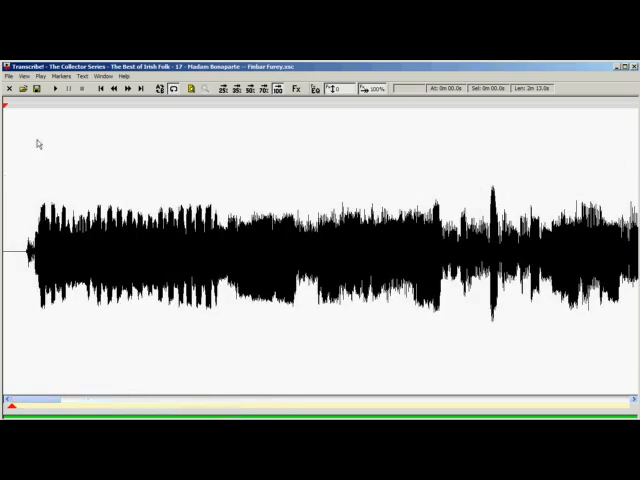
pyautogui.moveTo(52, 90)
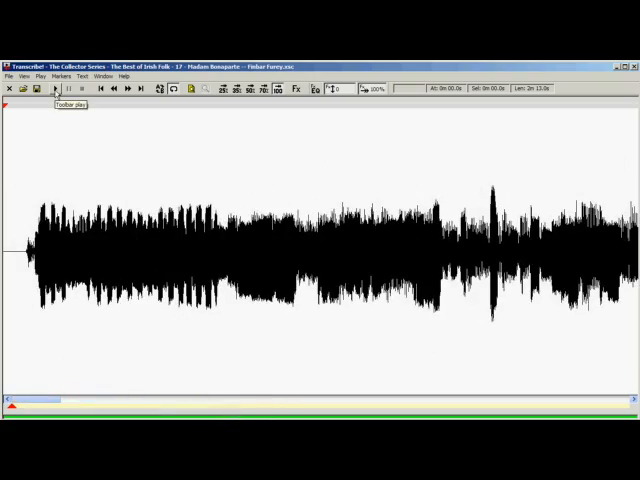
# - Start playback of the loaded tune from the beginning
pyautogui.click(54, 88)
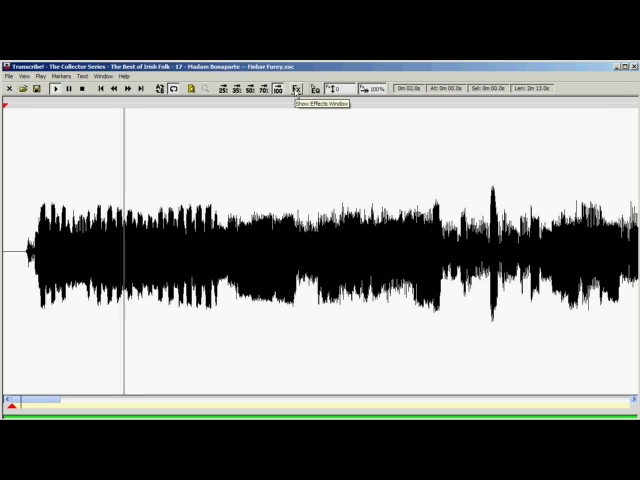
# - Transpose the tune's pitch down by two half steps in the Effects settings
pyautogui.click(298, 88)
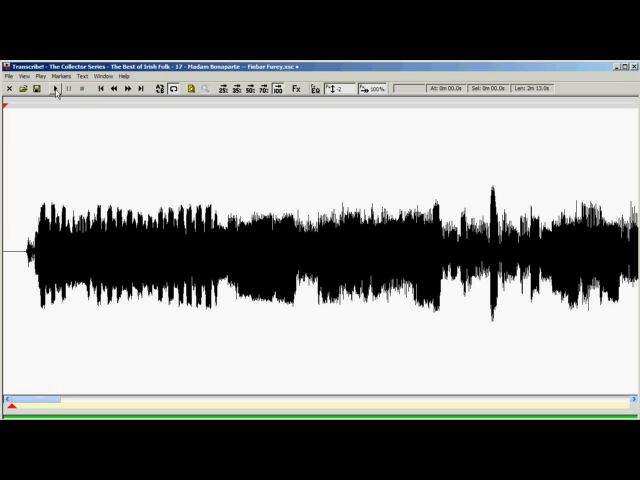
# - Play the tune and drop section markers at the section boundaries along the waveform
pyautogui.click(56, 88)
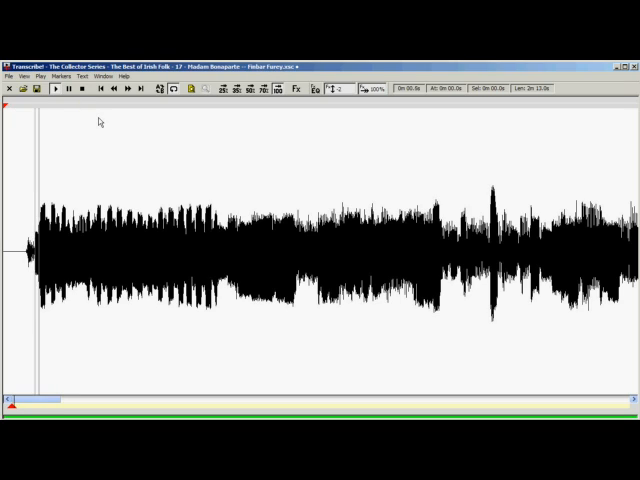
pyautogui.click(164, 250)
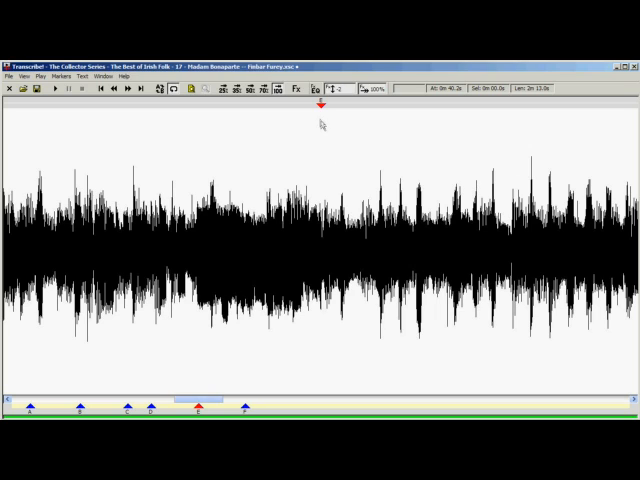
pyautogui.moveTo(324, 140)
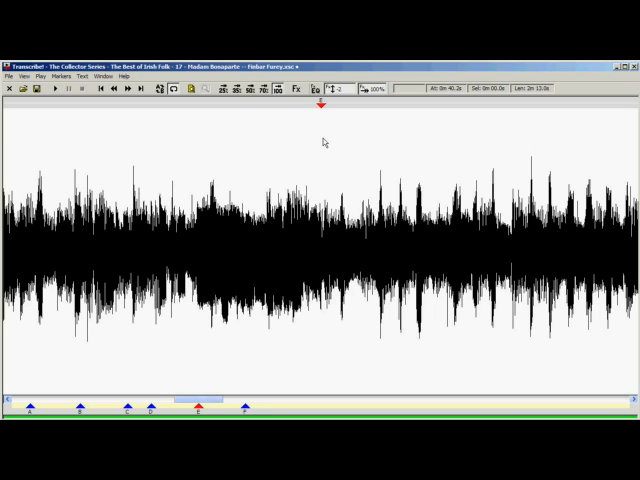
# - Select the stretch of waveform between two adjacent section markers
pyautogui.moveTo(322, 250); pyautogui.dragTo(398, 250)
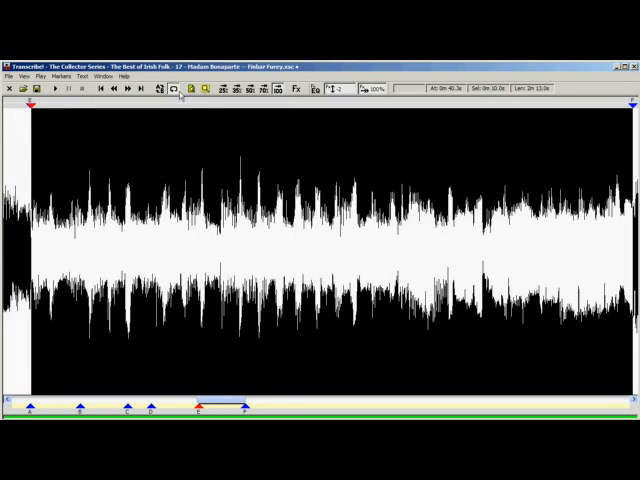
pyautogui.moveTo(174, 104)
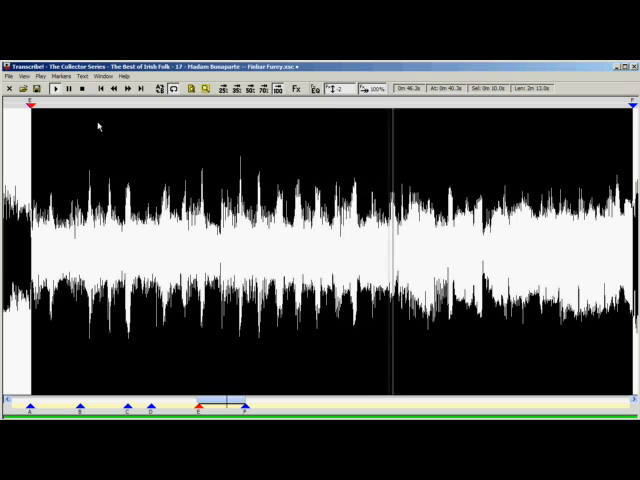
pyautogui.moveTo(180, 168)
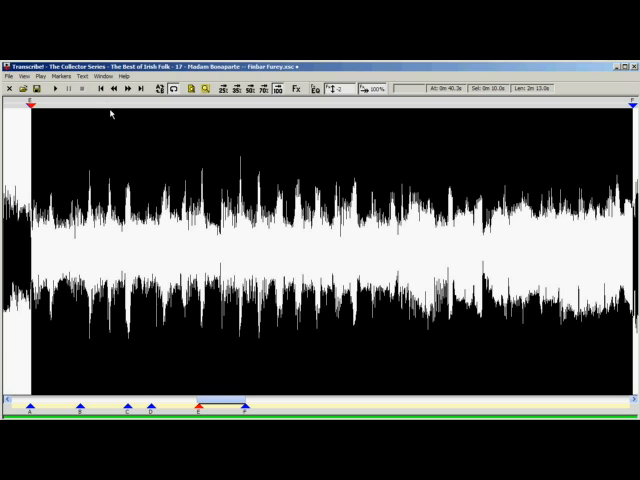
pyautogui.moveTo(284, 116)
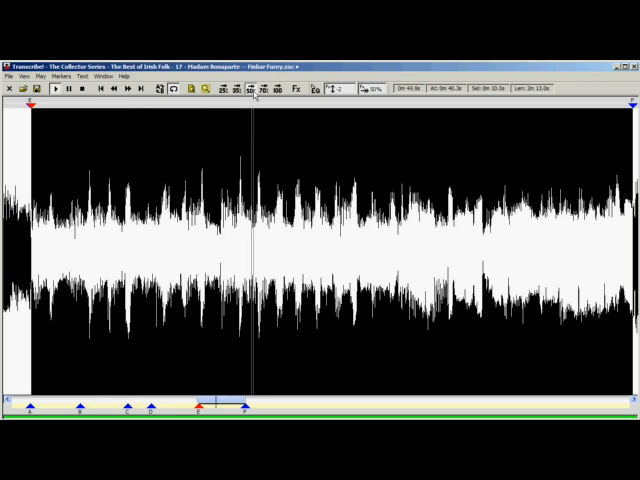
# - Reduce the playback speed while the selected section loops
pyautogui.click(58, 92)
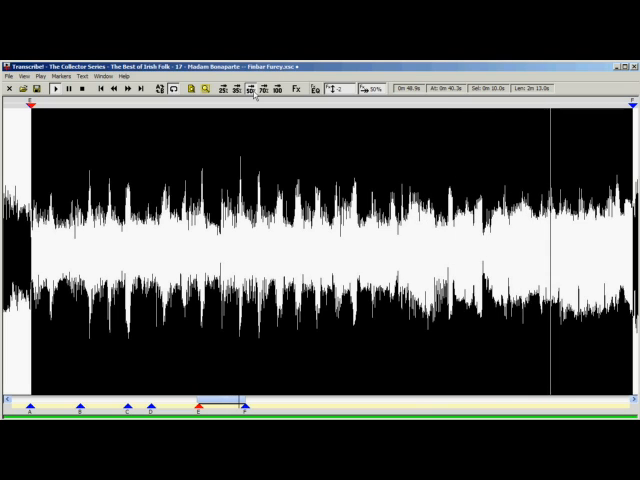
pyautogui.moveTo(364, 90)
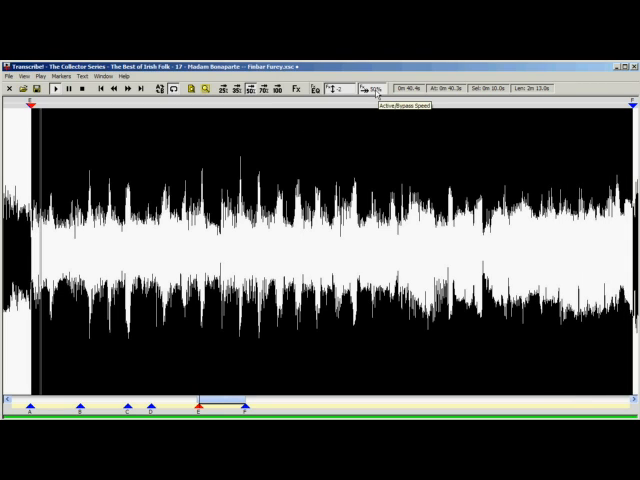